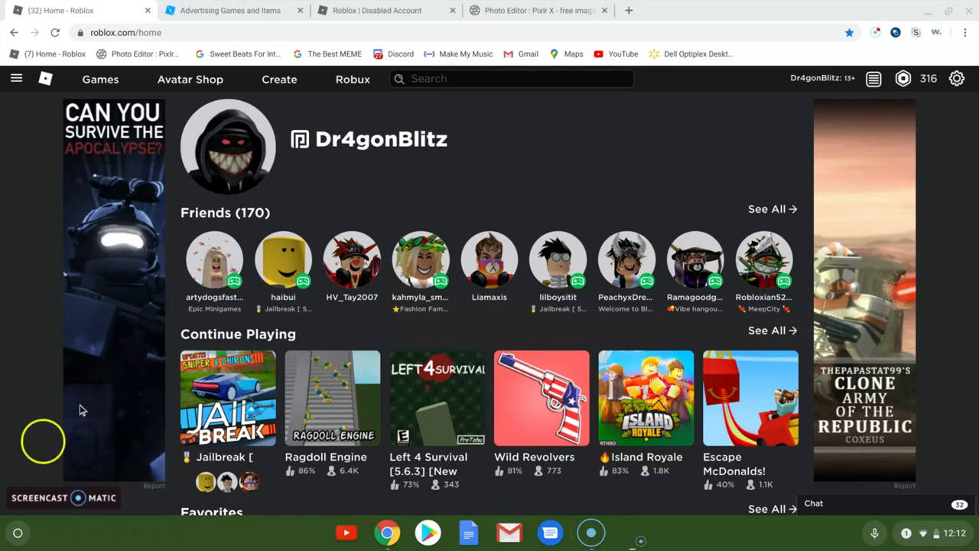
Scroll the one-day ban notice about the inappropriate 'Free Robuc Giveaways' ad.
{"action": "scroll", "scroll_direction": "down", "scroll_amount": 3}
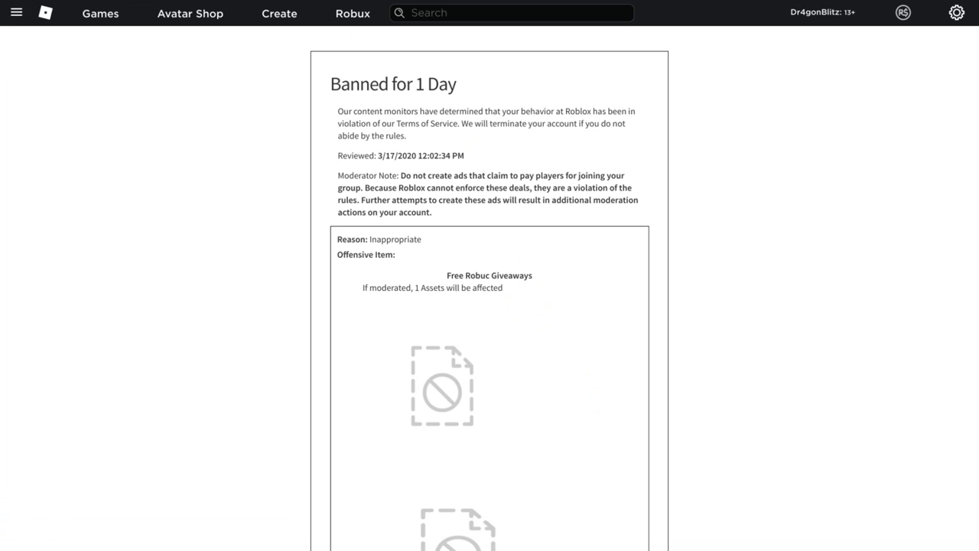
{"action": "scroll", "scroll_direction": "down", "scroll_amount": 3}
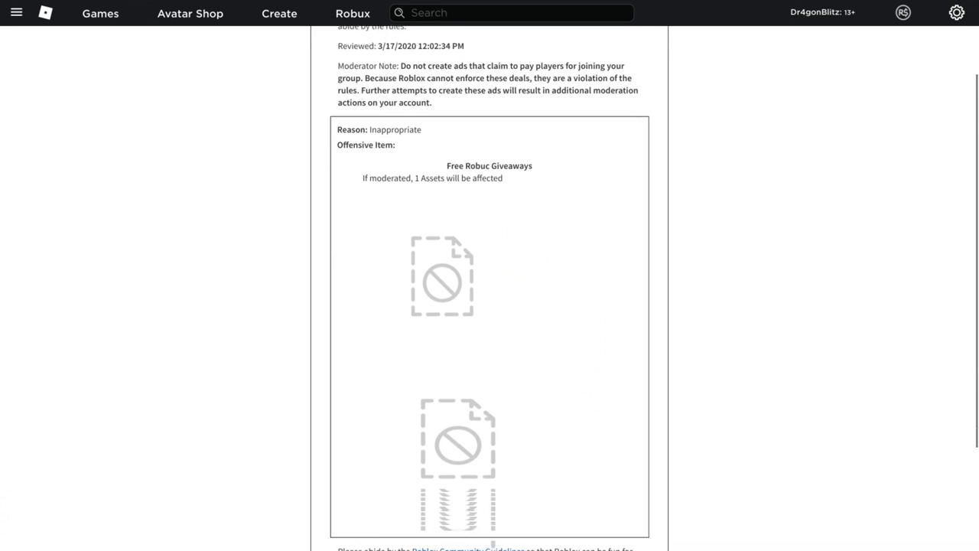
{"action": "scroll", "scroll_direction": "down", "scroll_amount": 3}
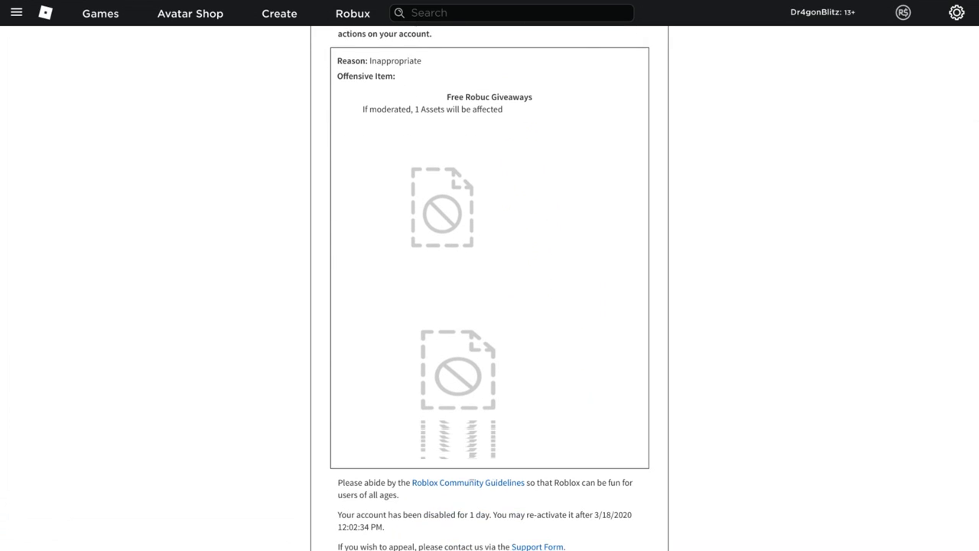
{"action": "scroll", "scroll_direction": "down", "scroll_amount": 3}
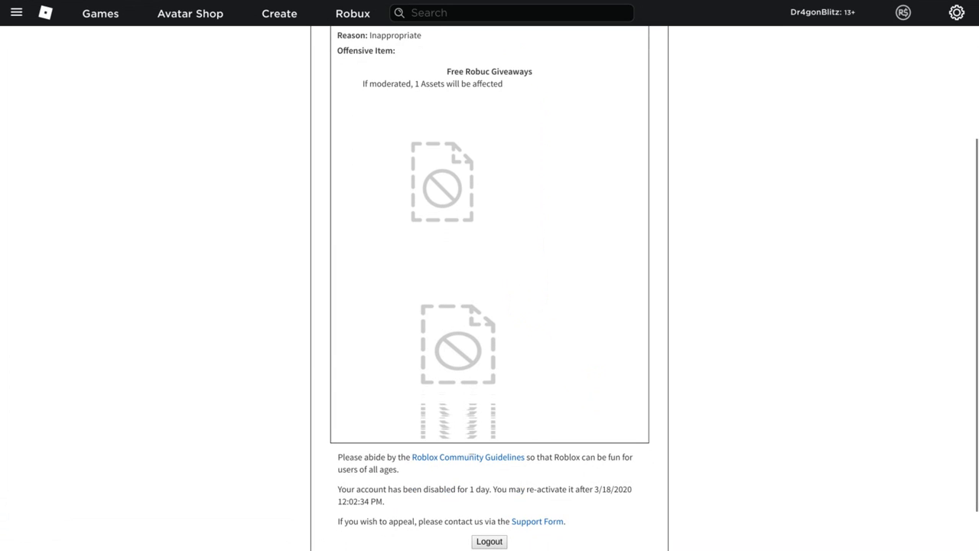
{"action": "scroll", "scroll_direction": "down", "scroll_amount": 3}
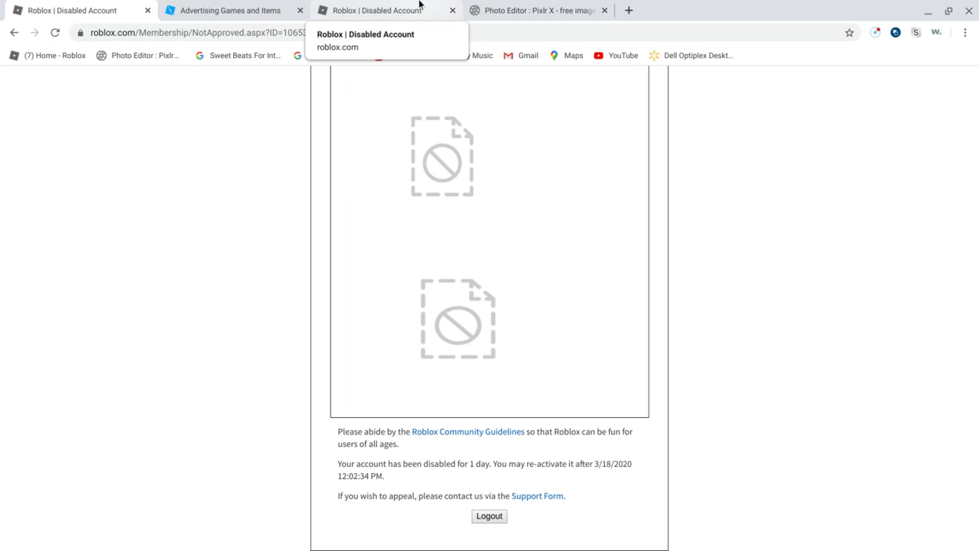
{"action": "scroll", "scroll_direction": "up", "scroll_amount": 3}
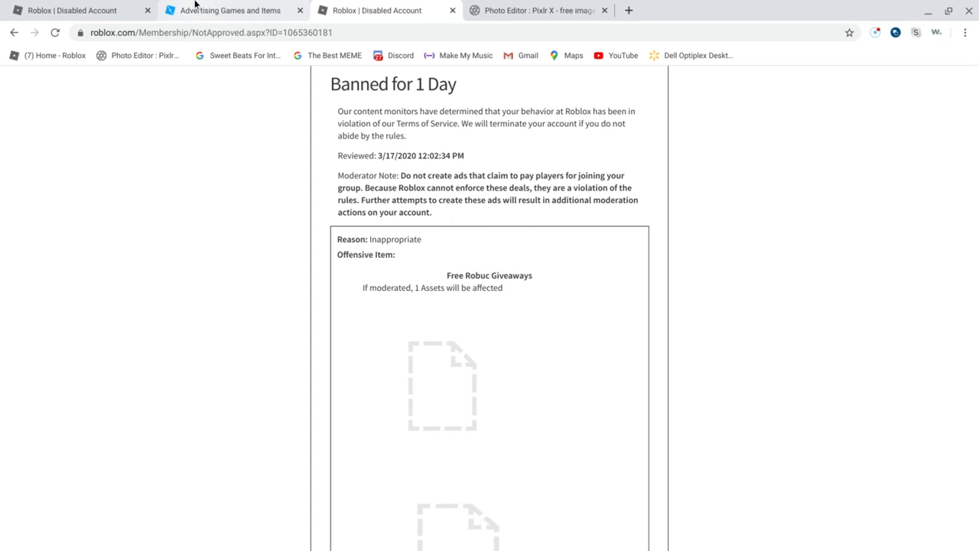
{"action": "left_click", "coordinate": [539, 10]}
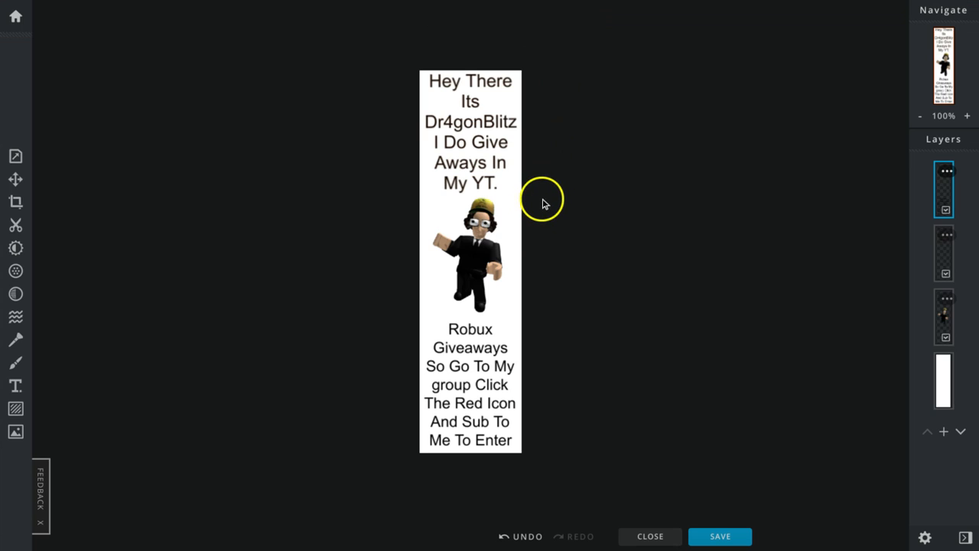
{"action": "mouse_move", "coordinate": [547, 198]}
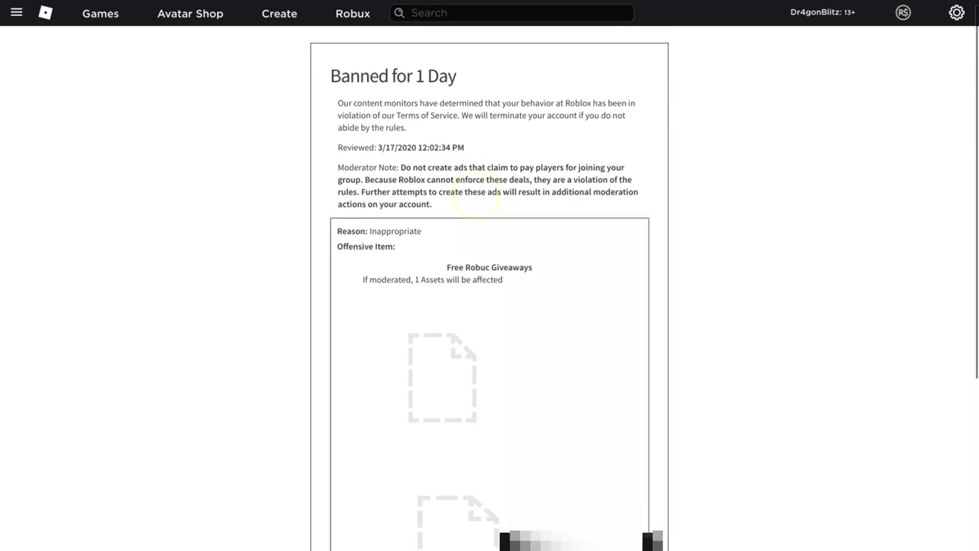
View the Roblox Community Guidelines page, then return to the Disabled Account tab.
{"action": "scroll", "scroll_direction": "down", "scroll_amount": 3}
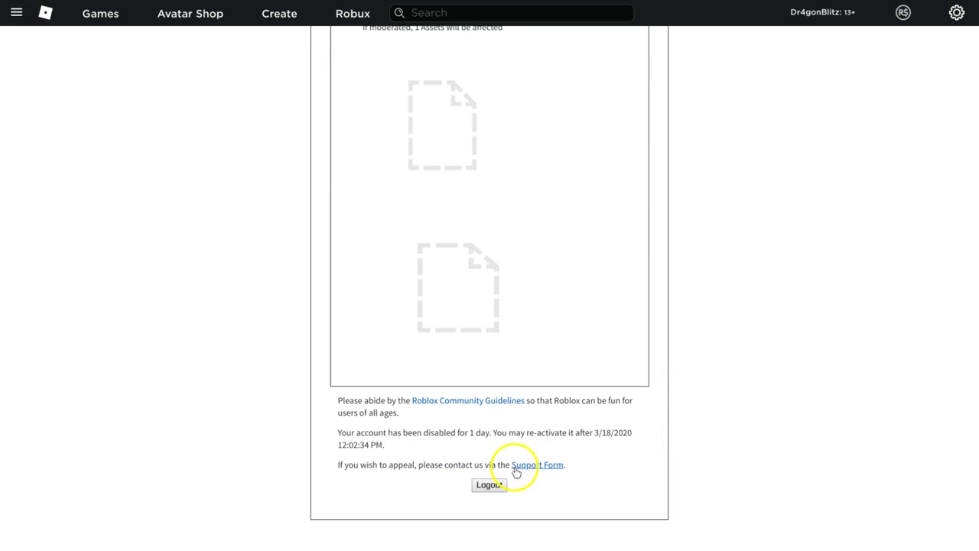
{"action": "mouse_move", "coordinate": [467, 400]}
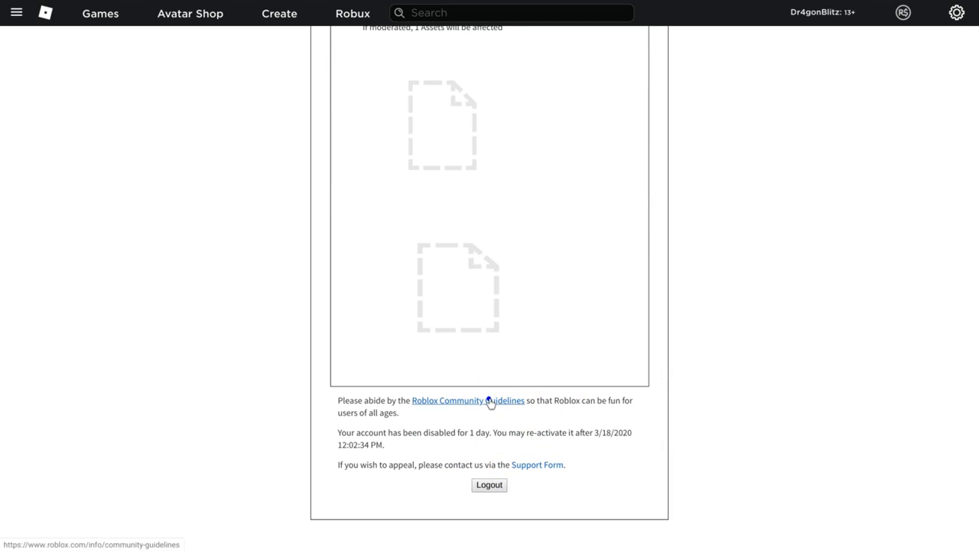
{"action": "left_click", "coordinate": [467, 400]}
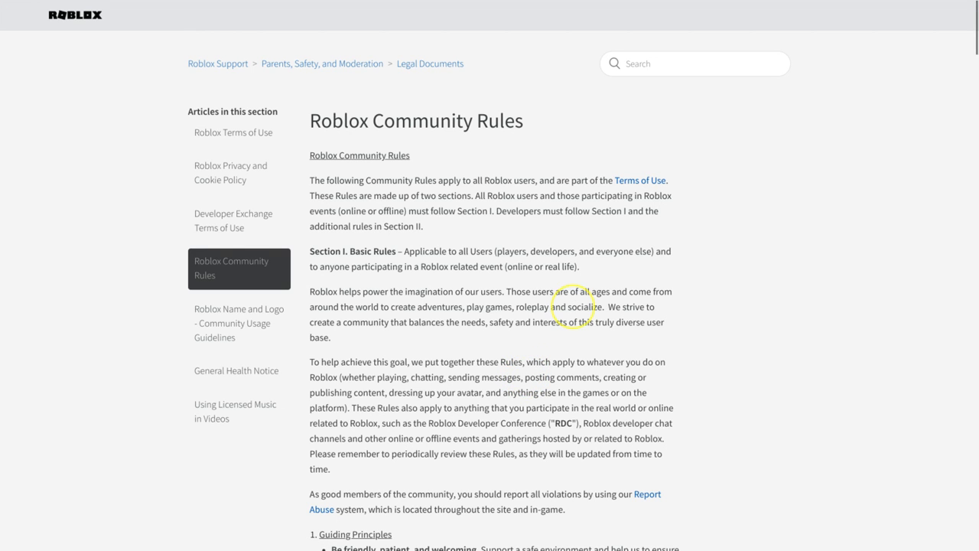
{"action": "scroll", "scroll_direction": "down", "scroll_amount": 3}
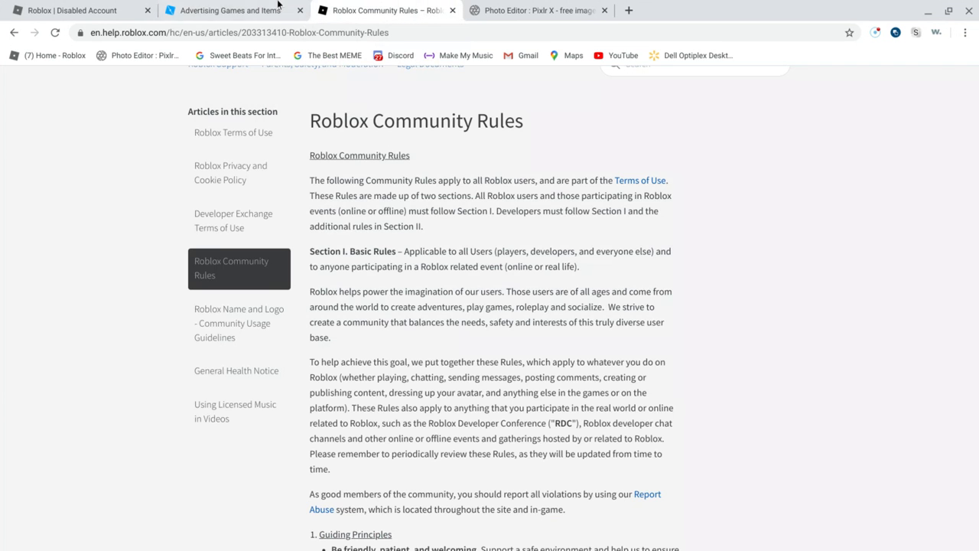
{"action": "left_click", "coordinate": [72, 10]}
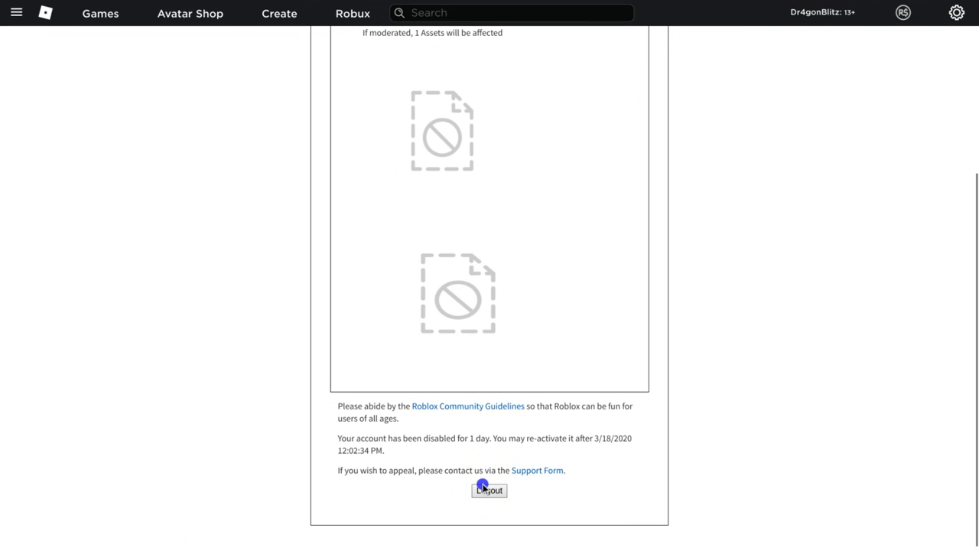
{"action": "left_click", "coordinate": [488, 490]}
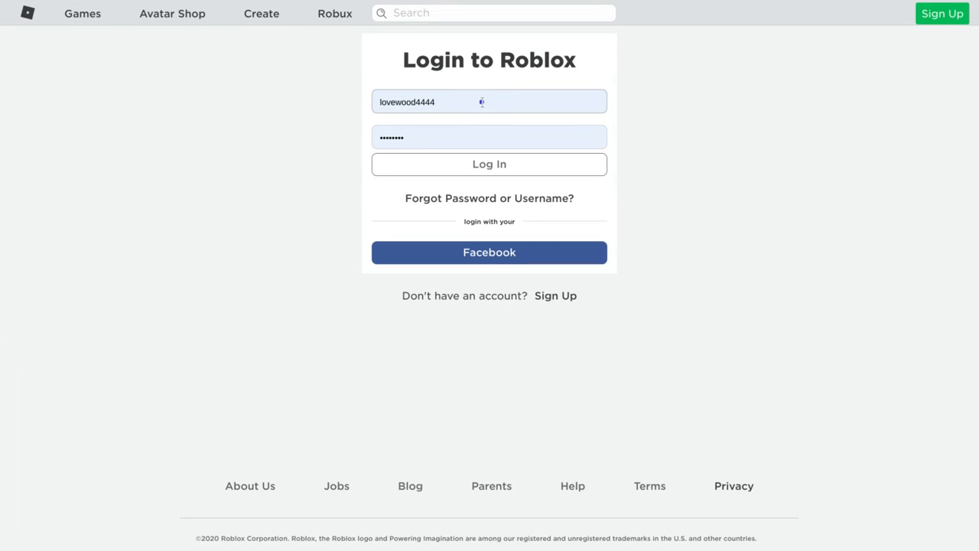
{"action": "type", "text": "D"}
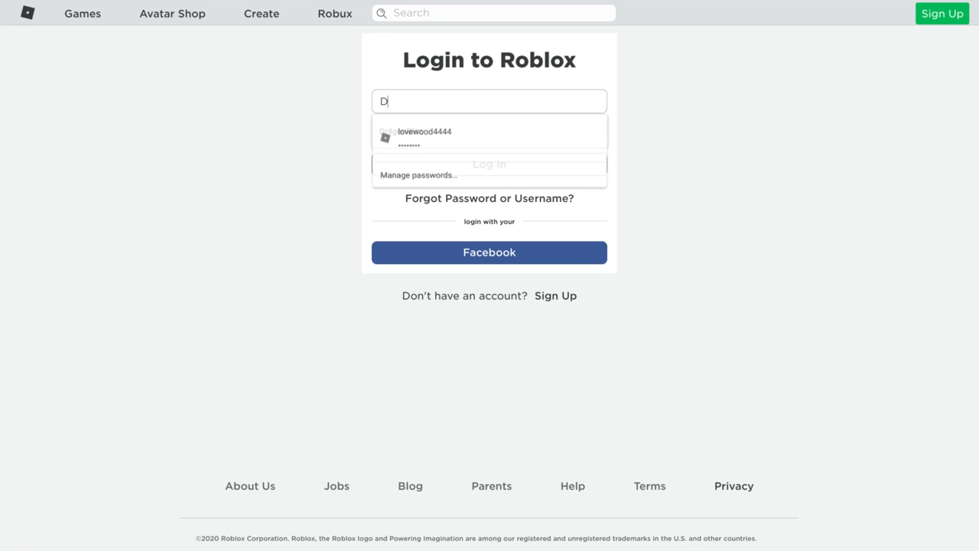
{"action": "type", "text": "r4gonBlitz"}
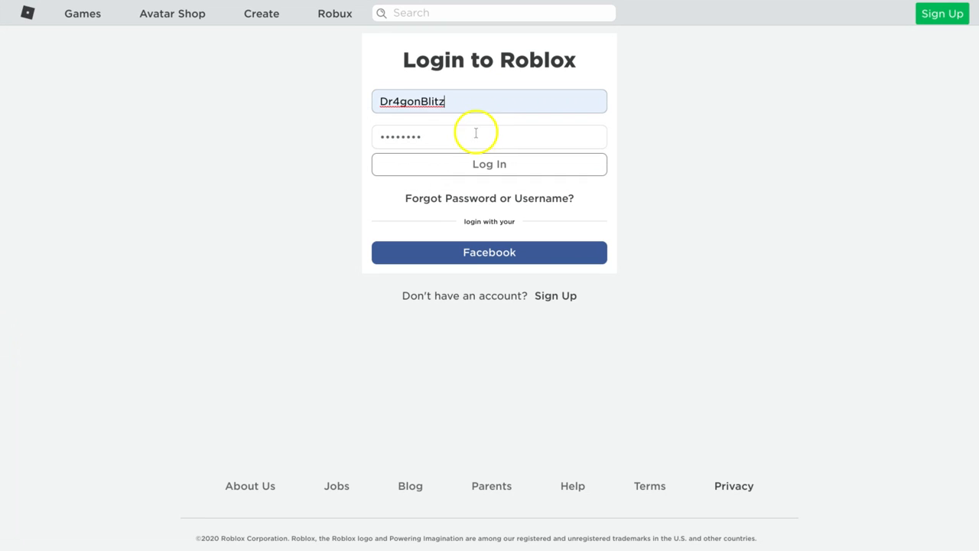
{"action": "left_click", "coordinate": [489, 136]}
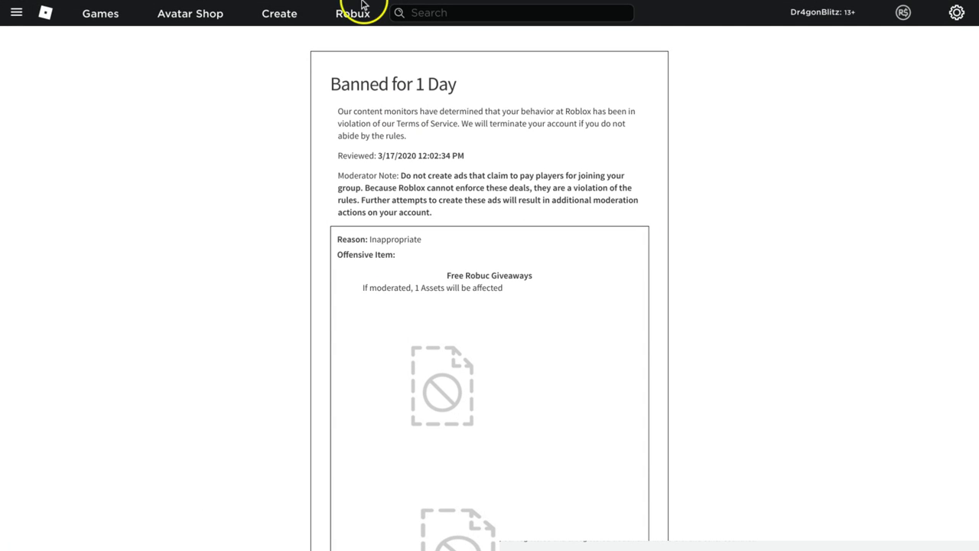
{"action": "mouse_move", "coordinate": [411, 186]}
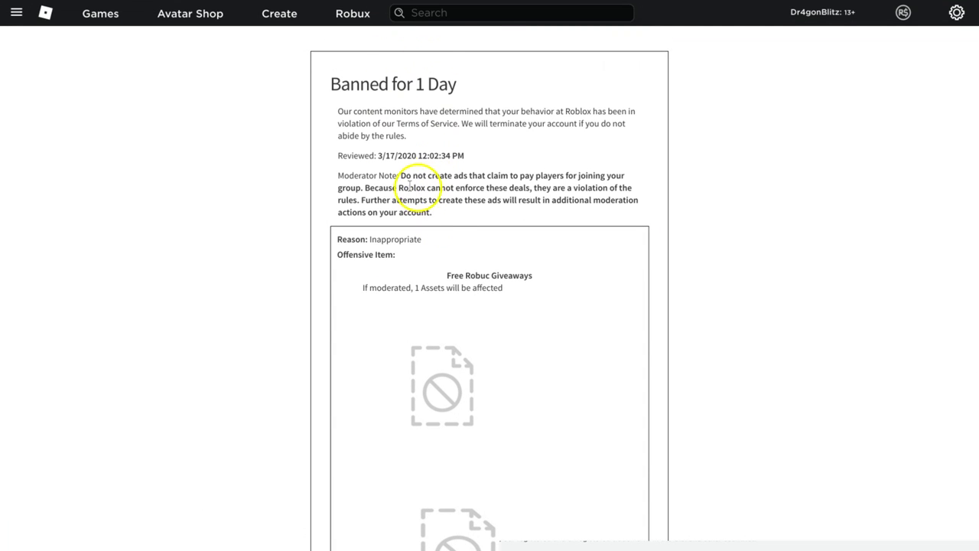
{"action": "scroll", "scroll_direction": "down", "scroll_amount": 3}
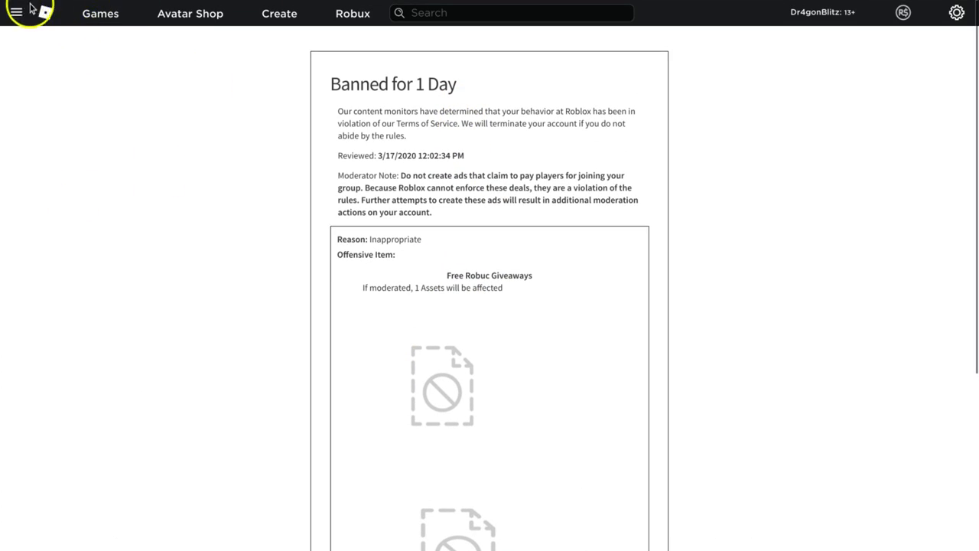
{"action": "left_click", "coordinate": [15, 13]}
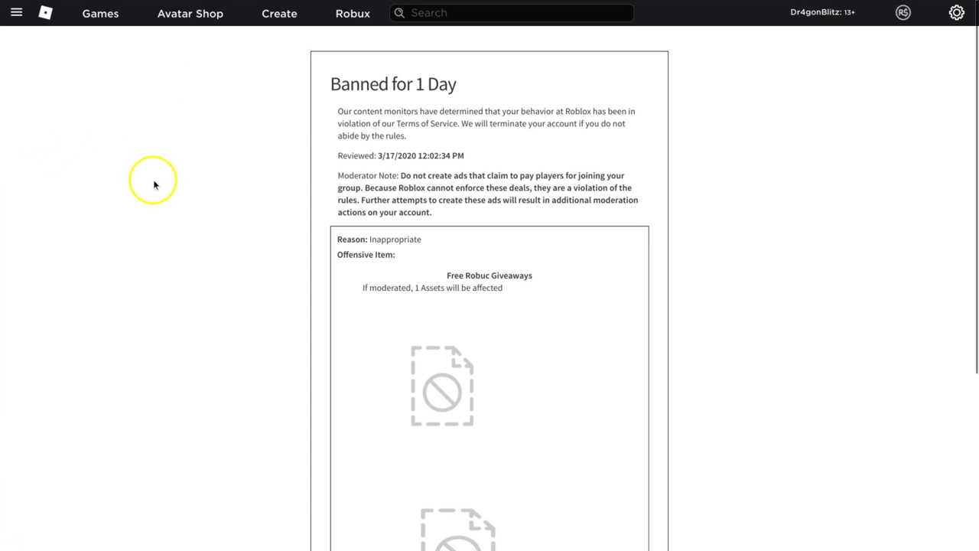
{"action": "mouse_move", "coordinate": [920, 64]}
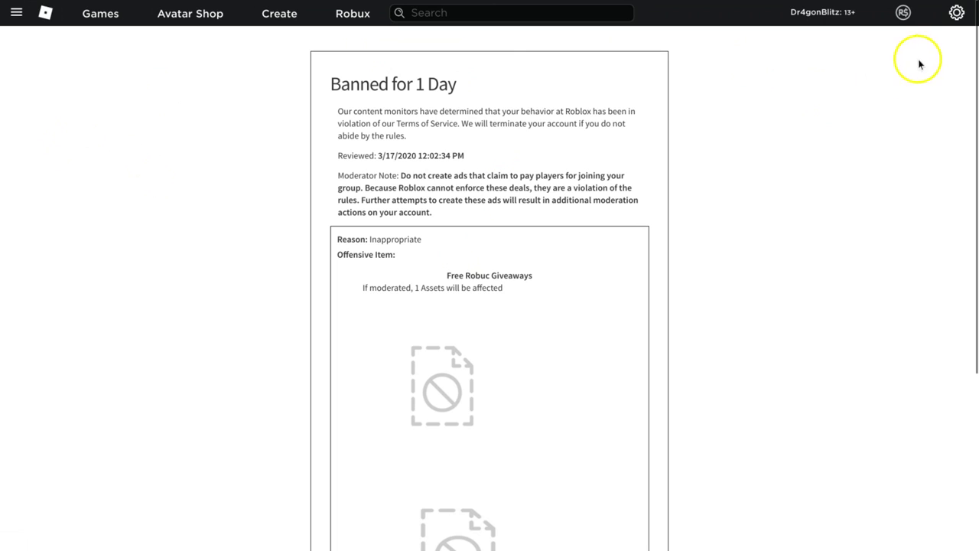
{"action": "scroll", "scroll_direction": "down", "scroll_amount": 3}
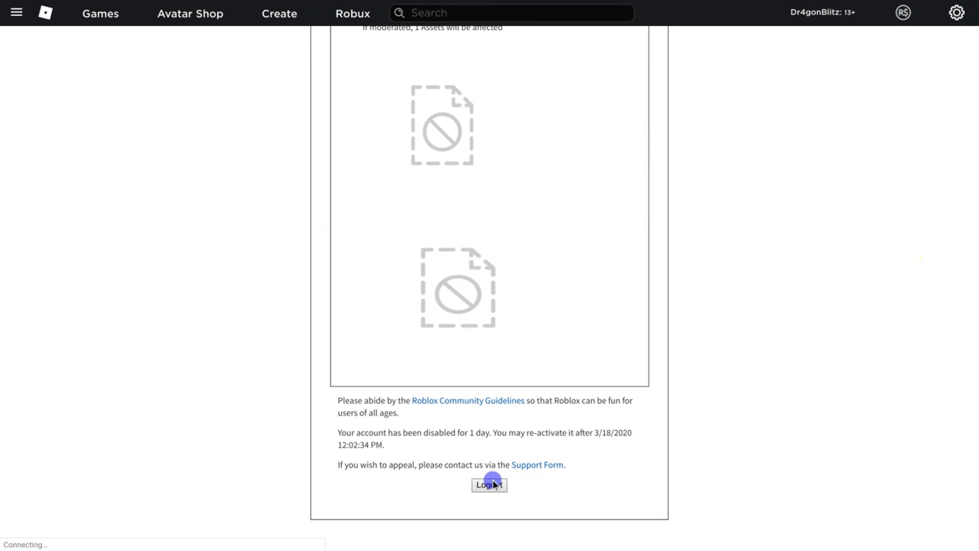
Sign out of the banned account and log in with the alt account's credentials.
{"action": "left_click", "coordinate": [489, 484]}
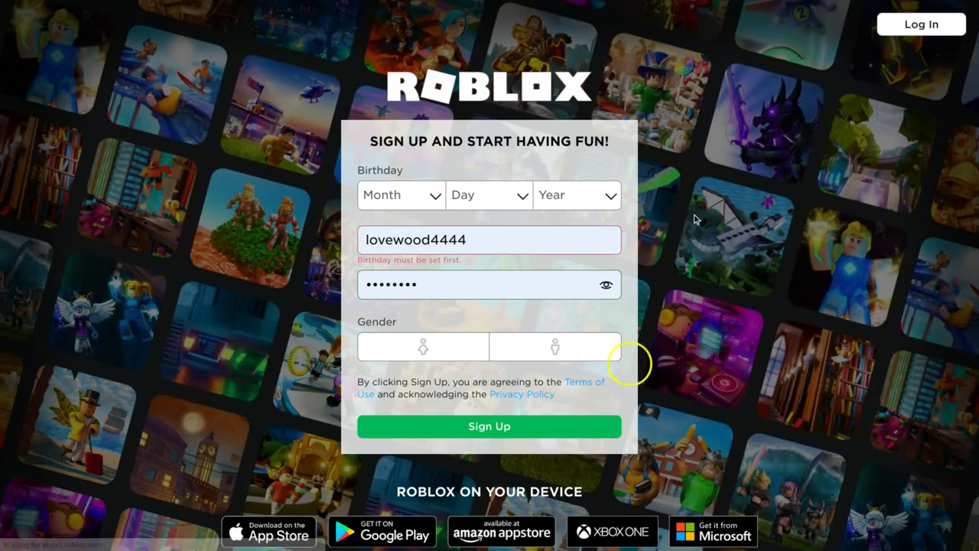
{"action": "left_click", "coordinate": [921, 24]}
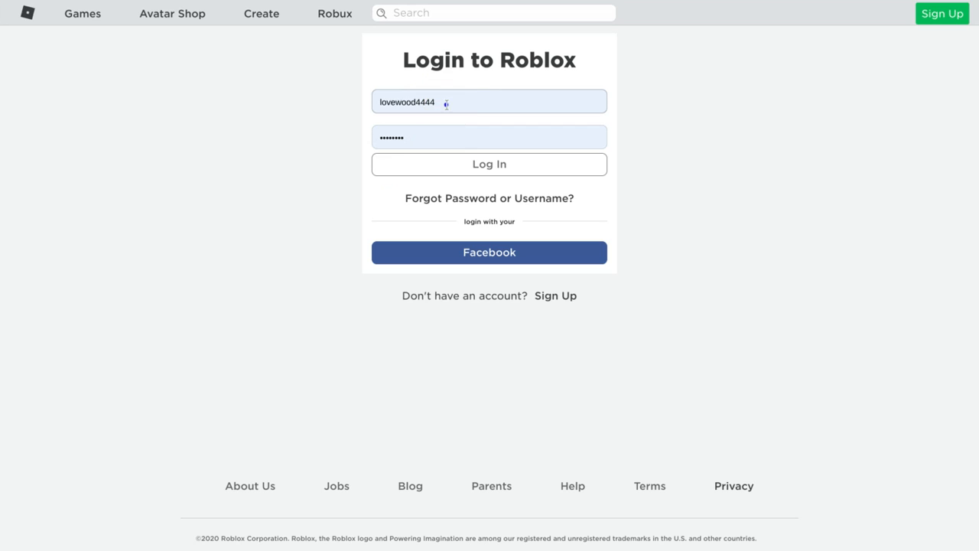
{"action": "type", "text": "LilDuckyDude"}
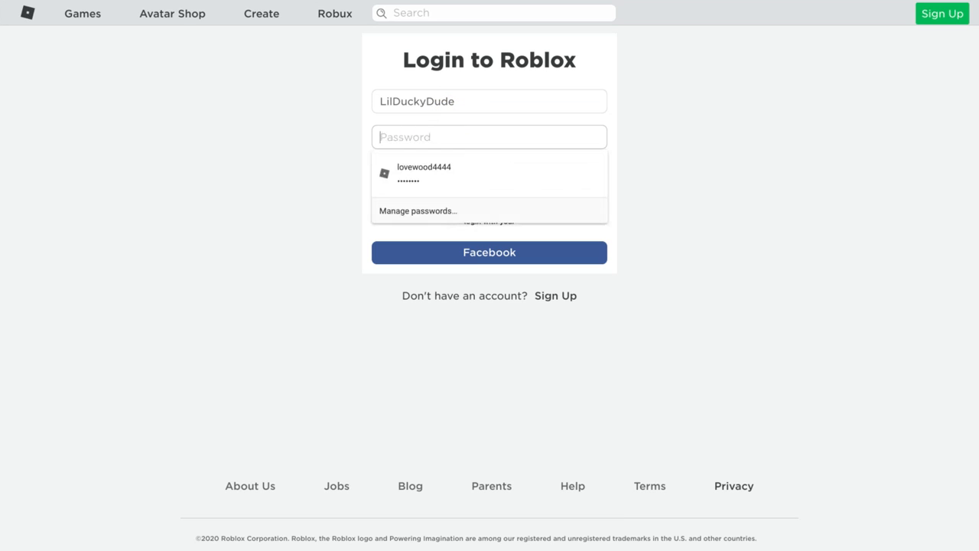
{"action": "type", "text": "•••••"}
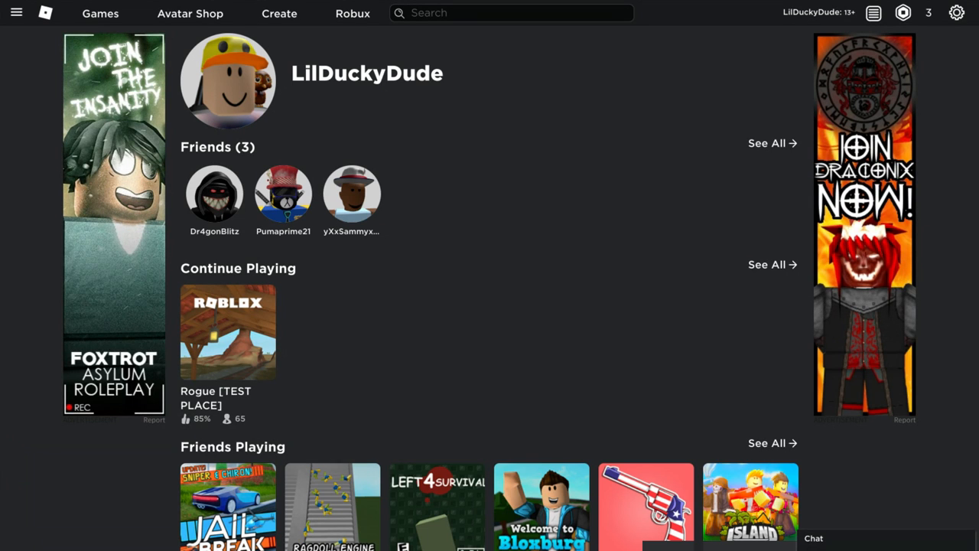
Open the first friend's profile and scroll through the Team Blitz Forever group details.
{"action": "scroll", "scroll_direction": "down", "scroll_amount": 3}
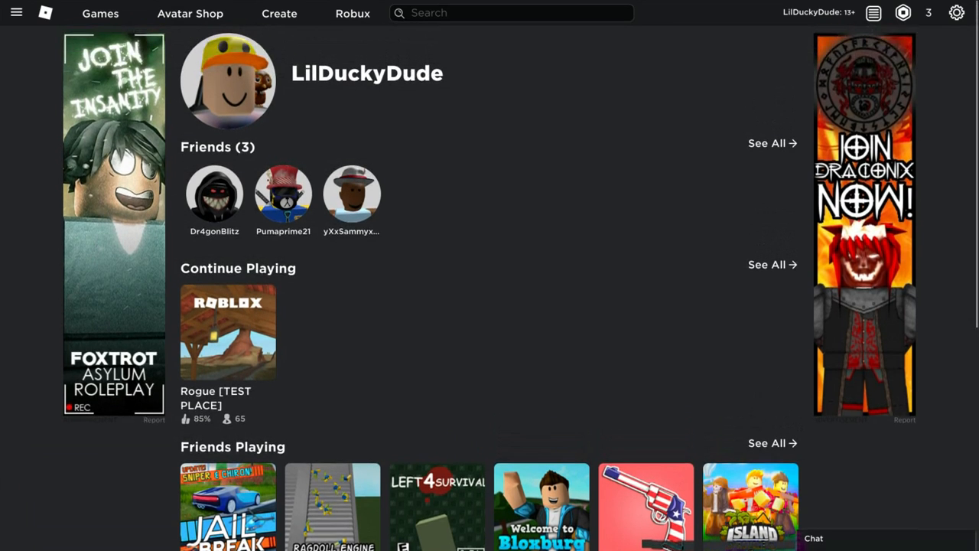
{"action": "mouse_move", "coordinate": [921, 32]}
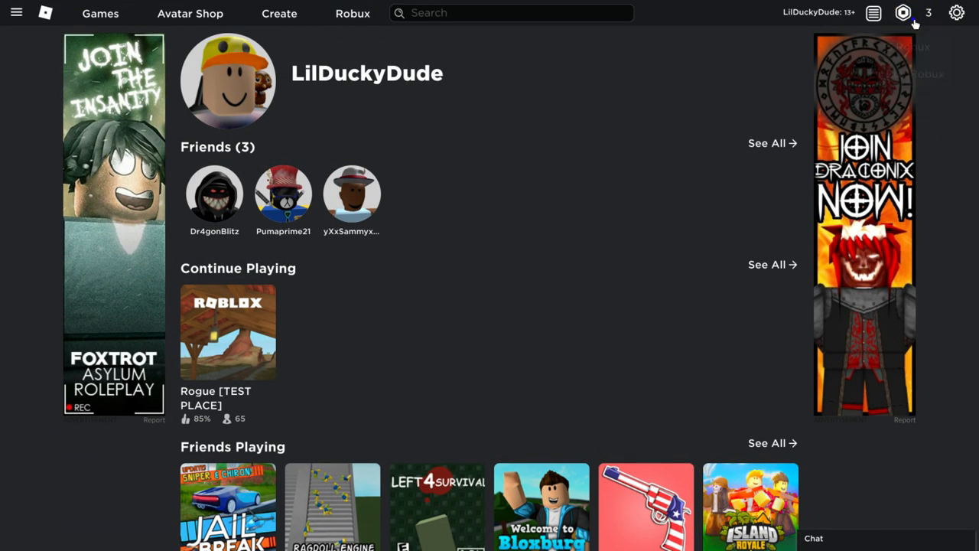
{"action": "scroll", "scroll_direction": "down", "scroll_amount": 3}
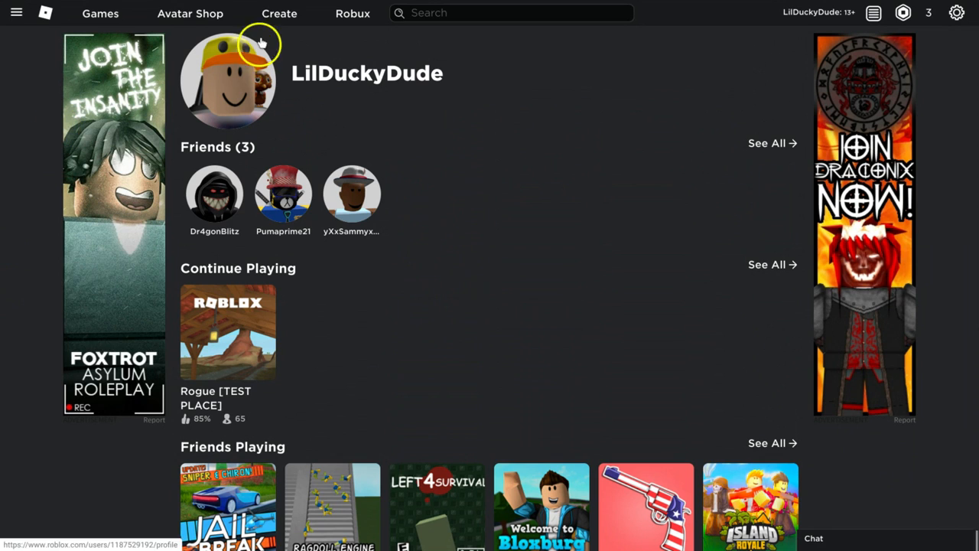
{"action": "left_click", "coordinate": [215, 195]}
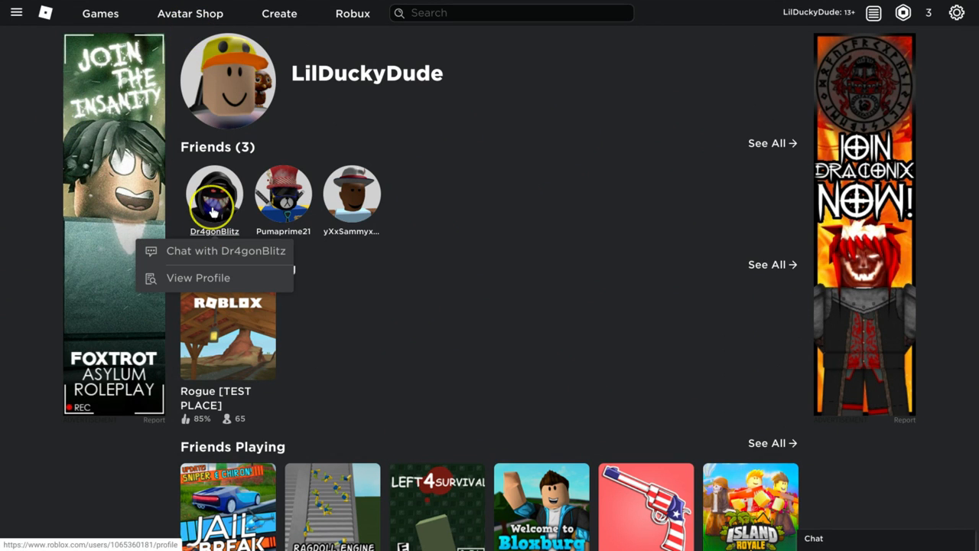
{"action": "left_click", "coordinate": [198, 276]}
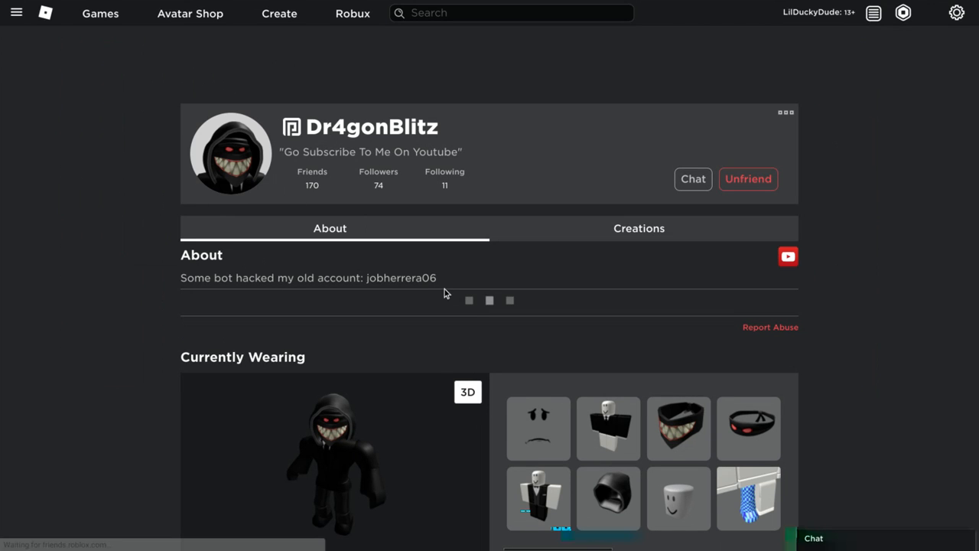
{"action": "scroll", "scroll_direction": "down", "scroll_amount": 3}
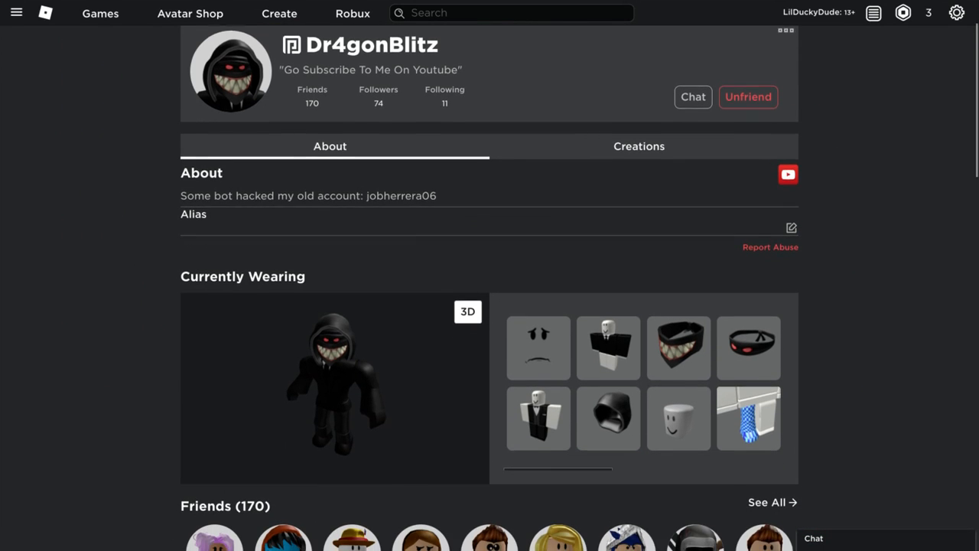
{"action": "scroll", "scroll_direction": "down", "scroll_amount": 3}
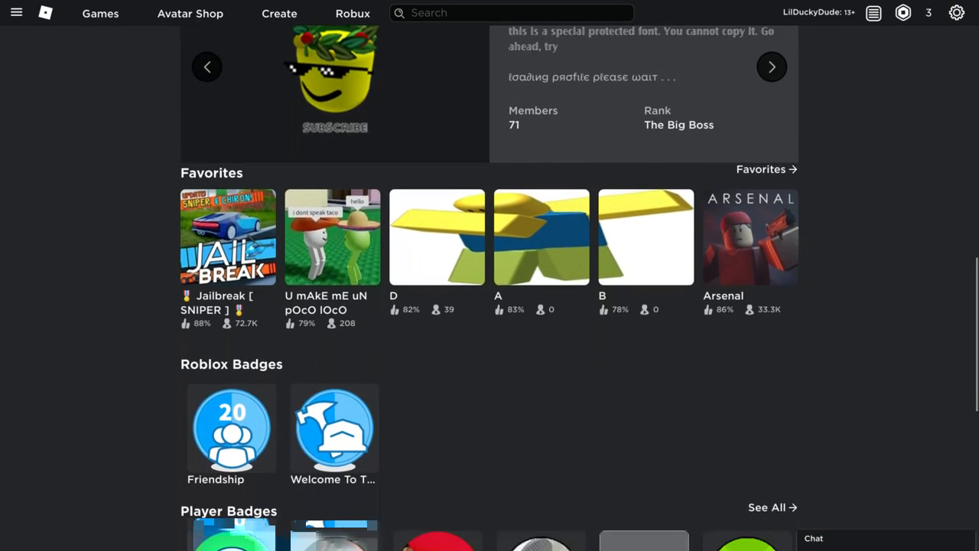
{"action": "scroll", "scroll_direction": "down", "scroll_amount": 3}
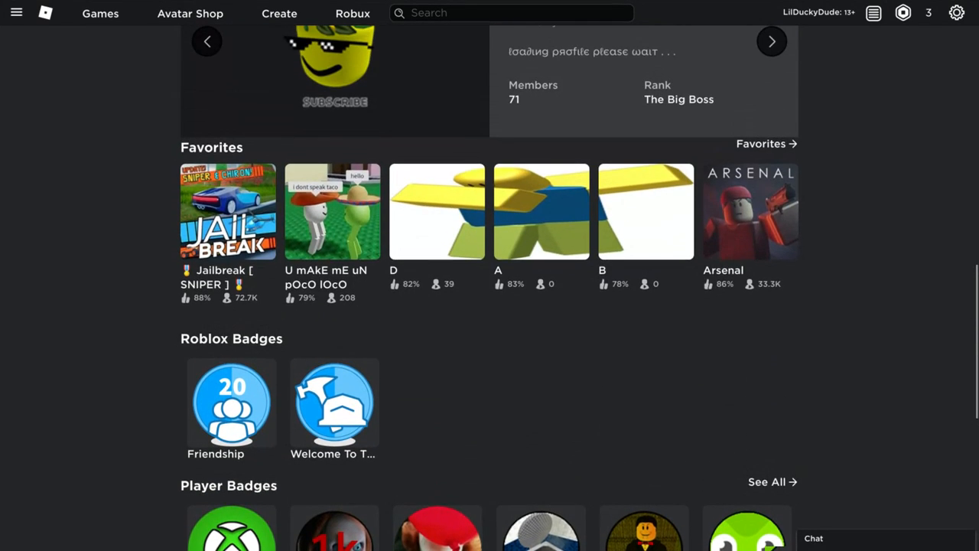
{"action": "scroll", "scroll_direction": "down", "scroll_amount": 3}
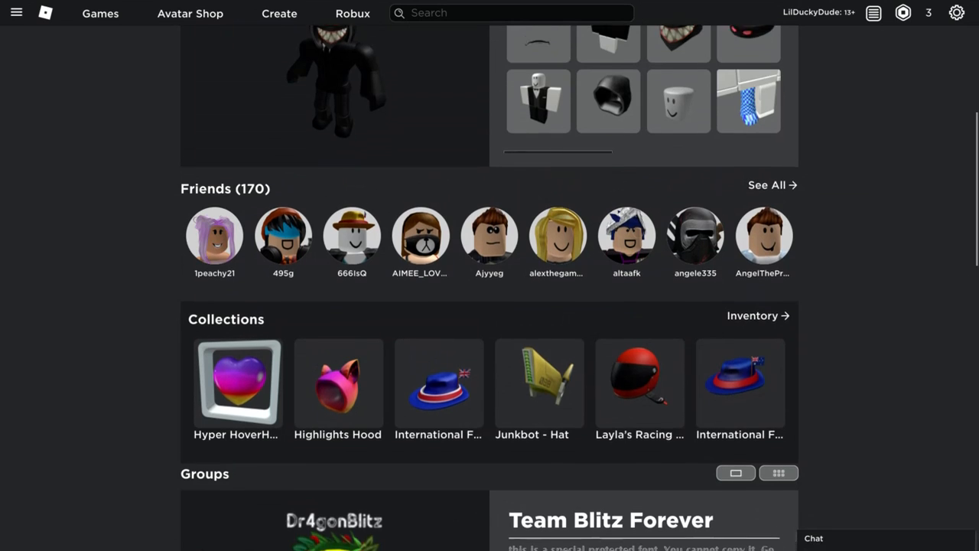
{"action": "scroll", "scroll_direction": "down", "scroll_amount": 3}
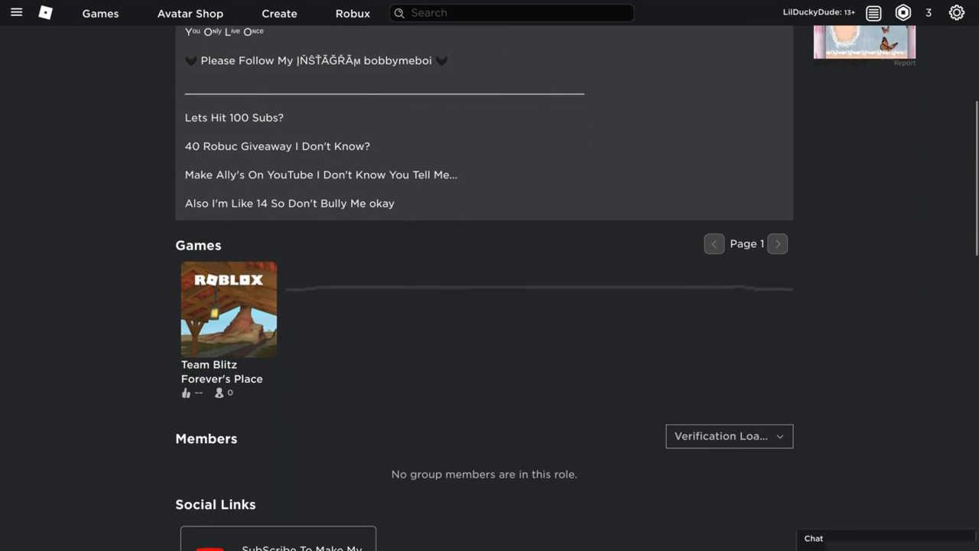
Post 'This is the alt I am band' on the group wall.
{"action": "scroll", "scroll_direction": "down", "scroll_amount": 3}
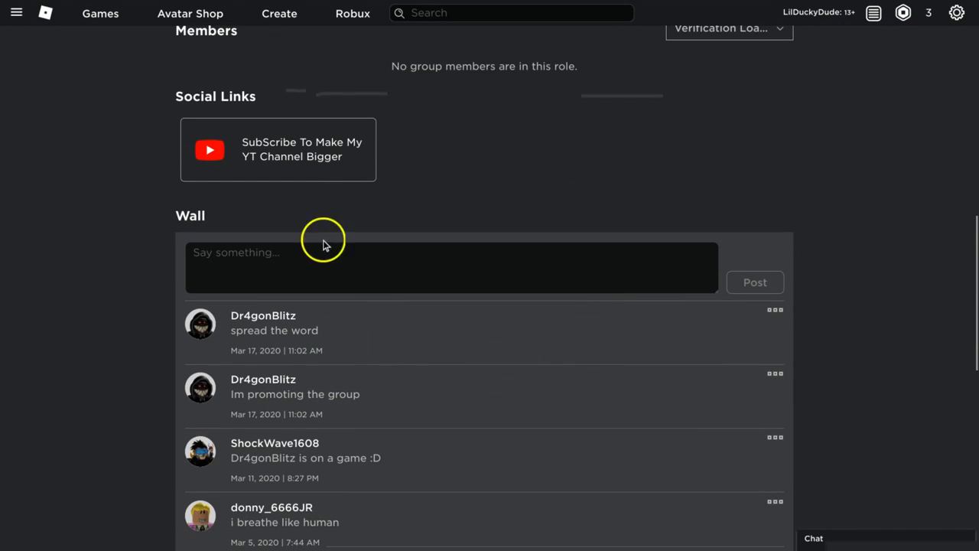
{"action": "type", "text": "Th"}
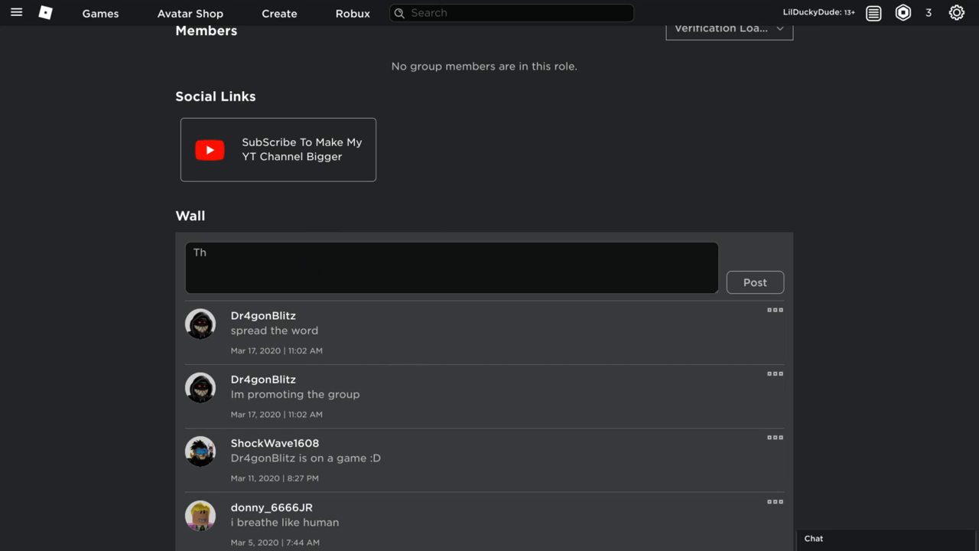
{"action": "type", "text": "This is the"}
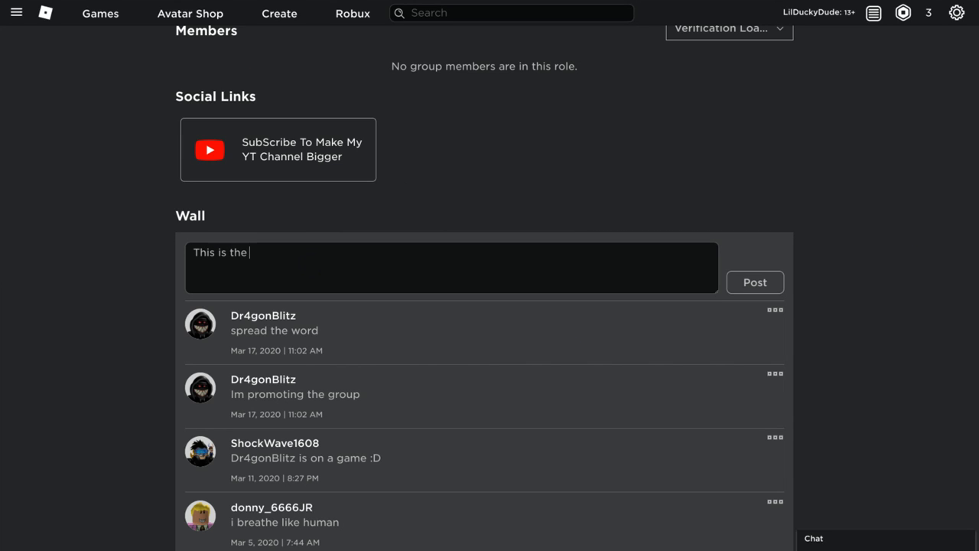
{"action": "type", "text": "alt I a"}
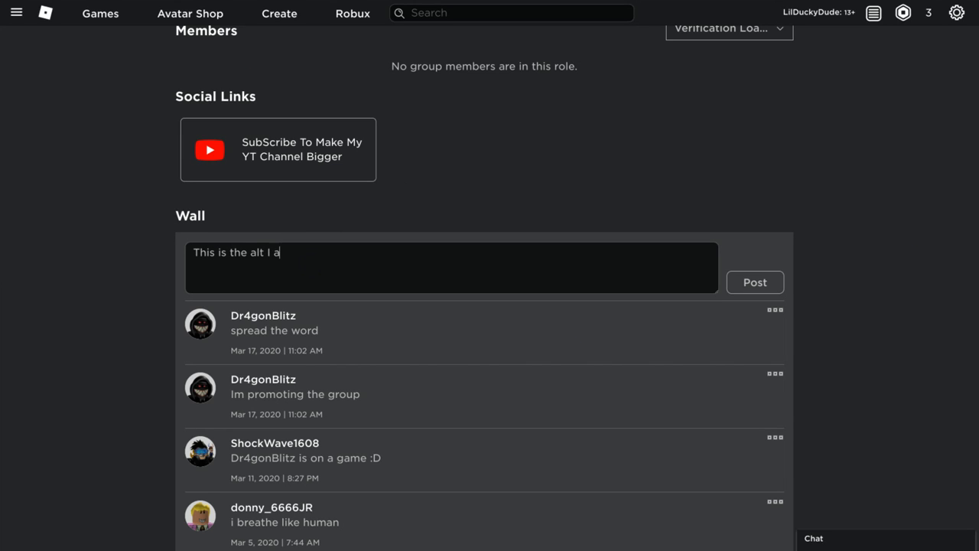
{"action": "type", "text": "m band for a day"}
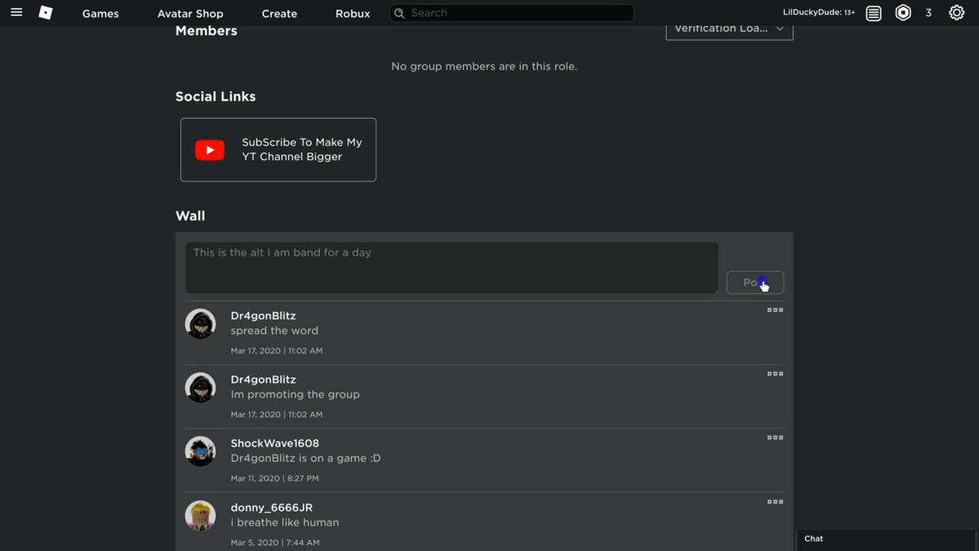
{"action": "left_click", "coordinate": [755, 282]}
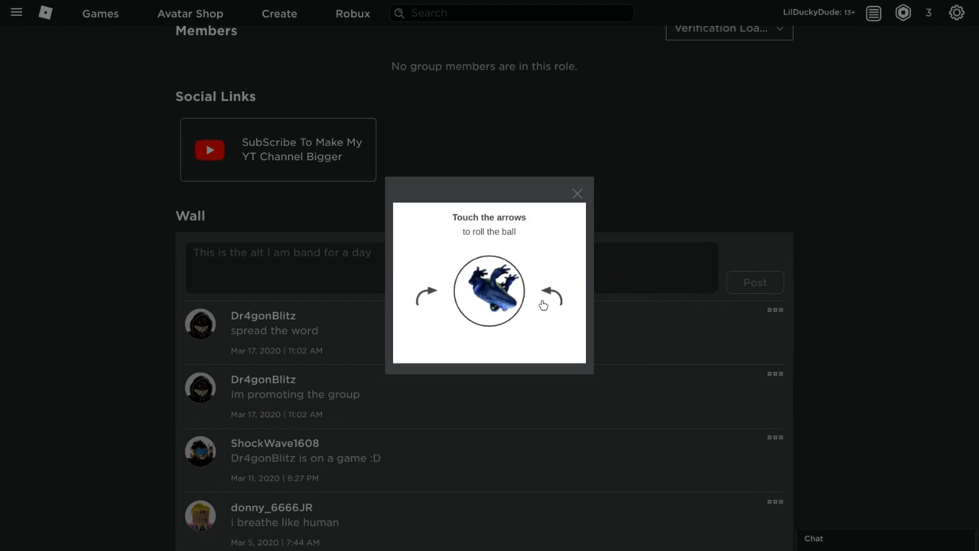
Pass the verification by rotating the image upright and confirming.
{"action": "left_click", "coordinate": [427, 292]}
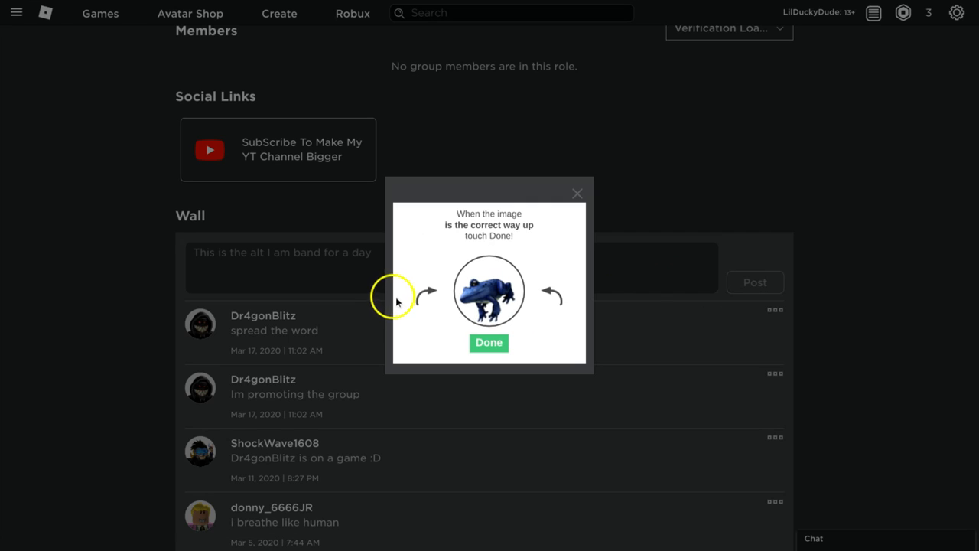
{"action": "left_click", "coordinate": [489, 343]}
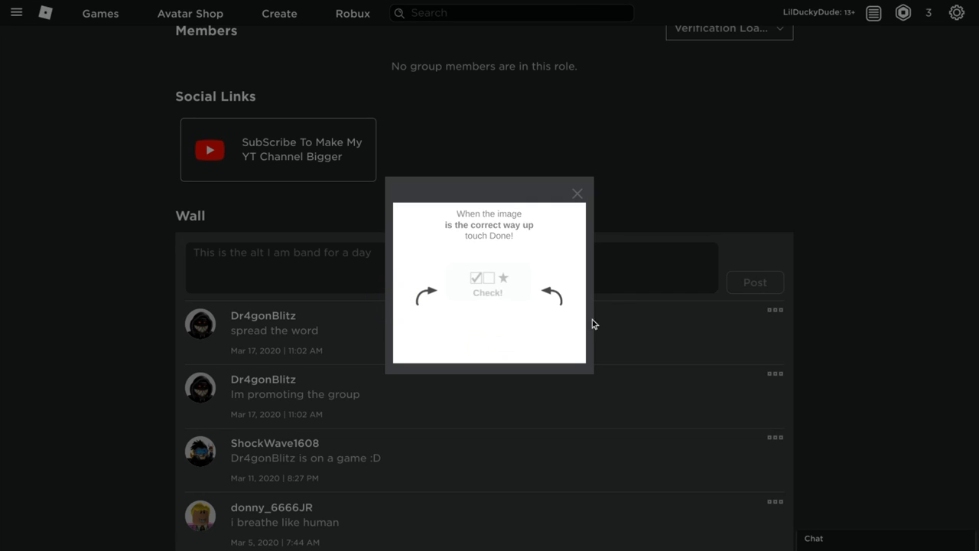
{"action": "left_click", "coordinate": [551, 295]}
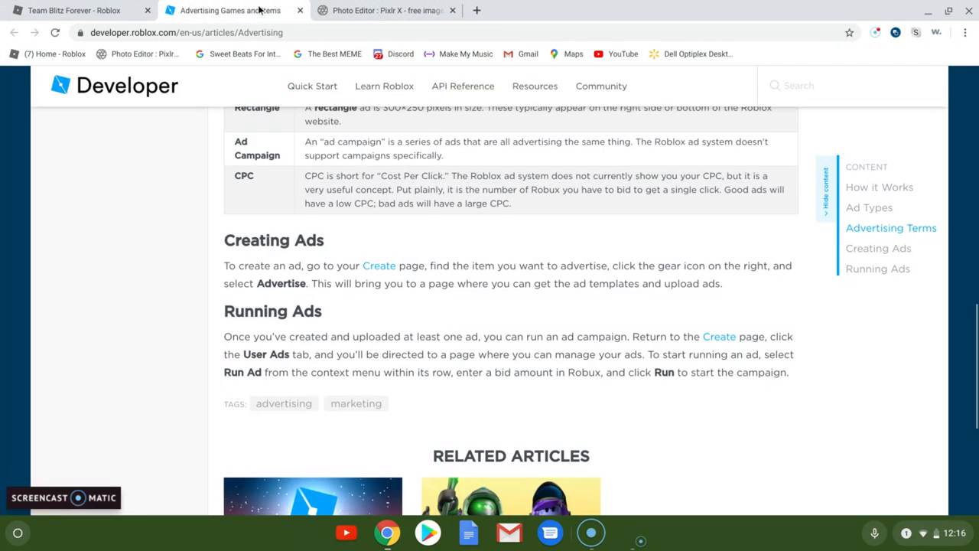
Switch to the Team Blitz Forever tab and reload the group from the sidebar.
{"action": "left_click", "coordinate": [76, 10]}
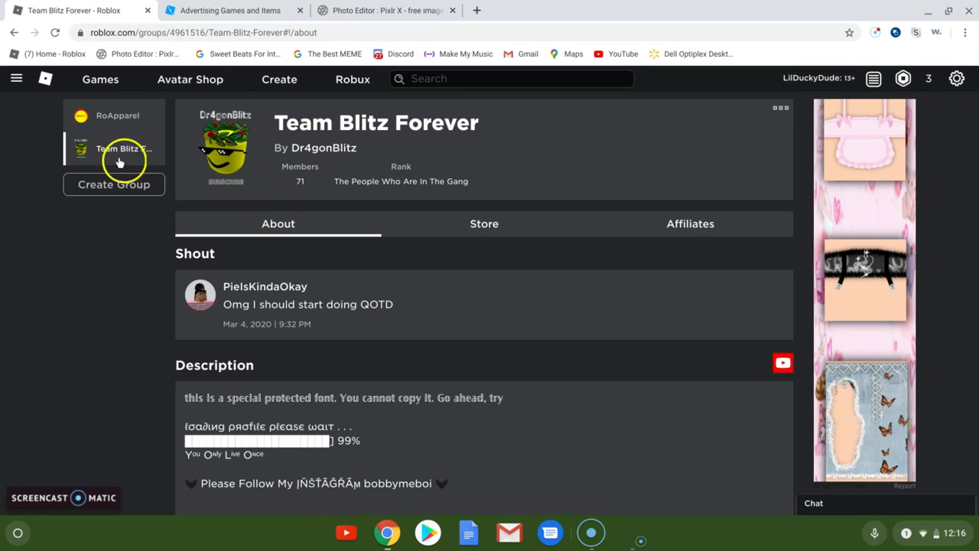
{"action": "left_click", "coordinate": [118, 148]}
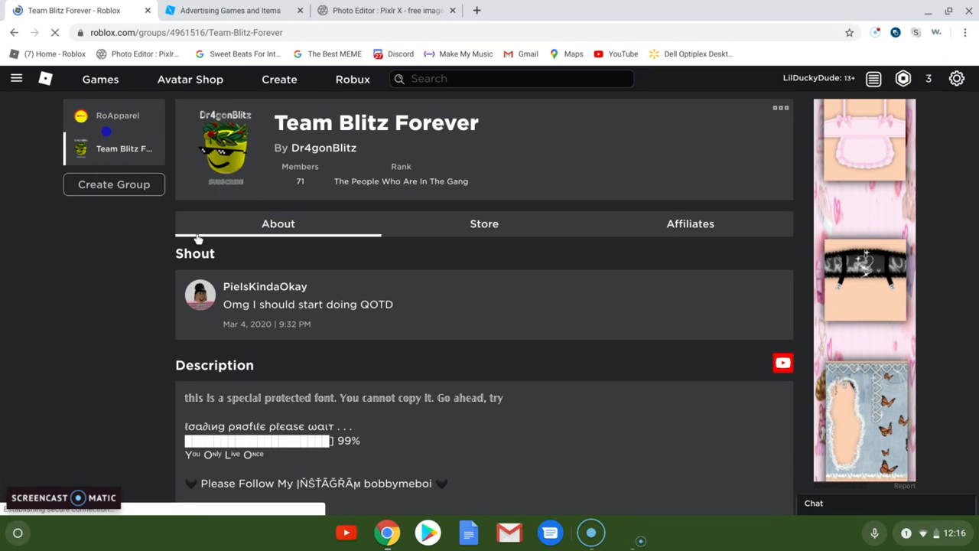